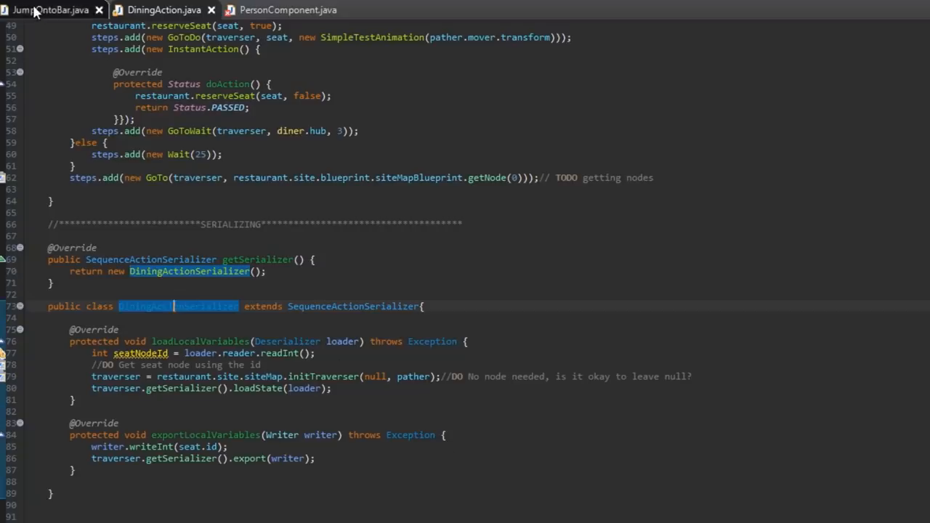
- Bring up the JumpOntoBar class and its serializer code in the editor
click(41, 10)
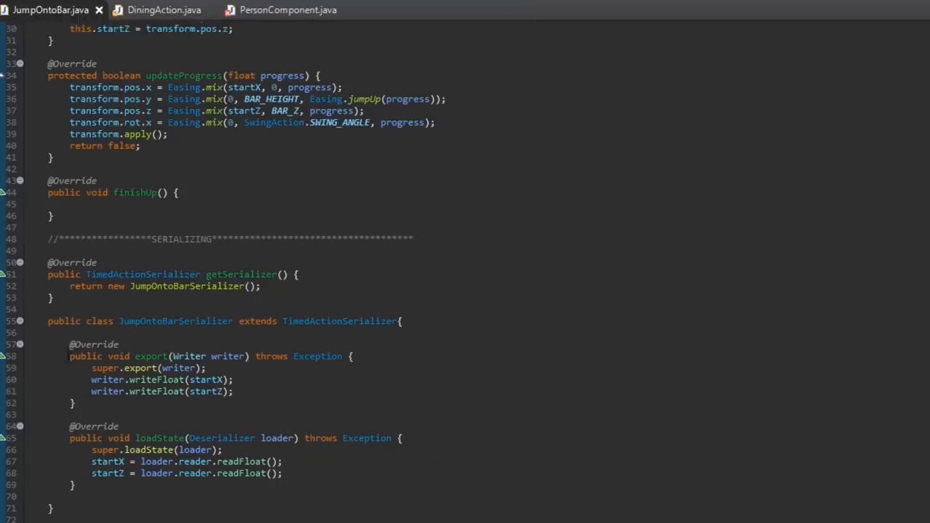
click(162, 9)
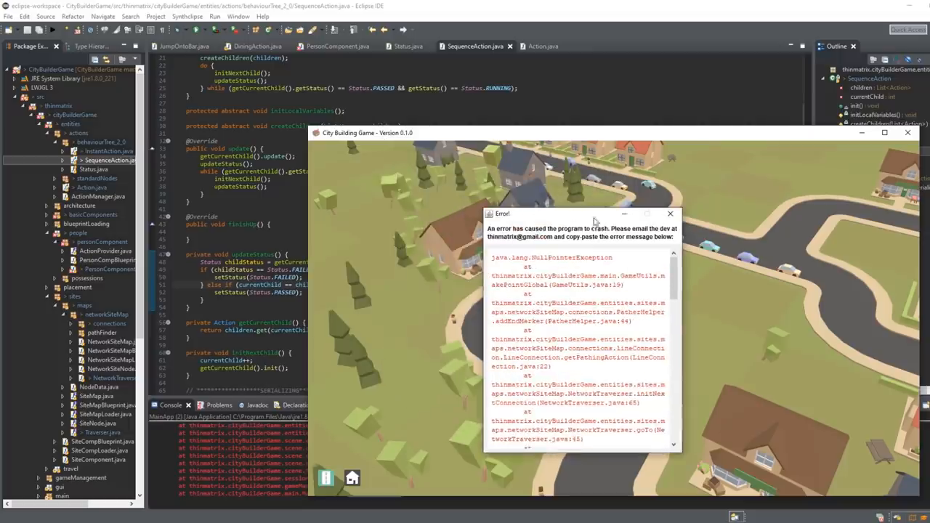
mouse_move(715, 293)
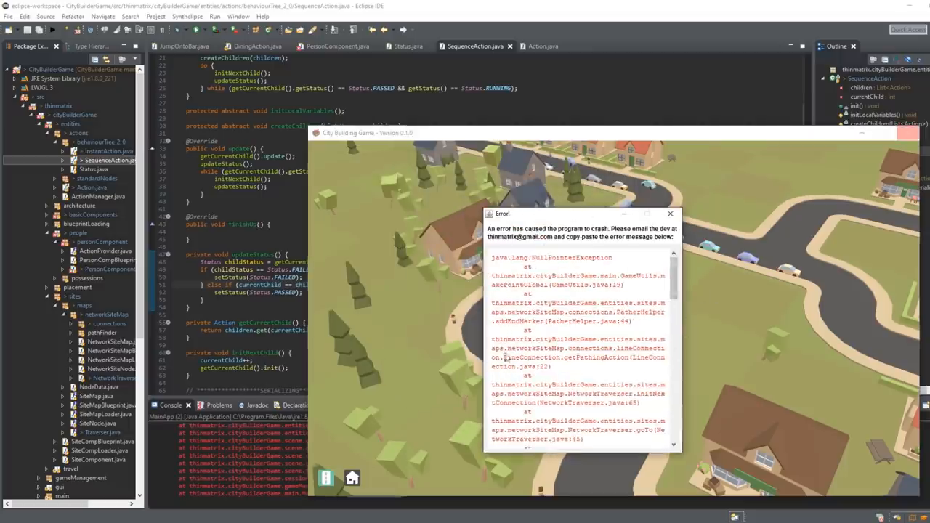
scroll(down, 3)
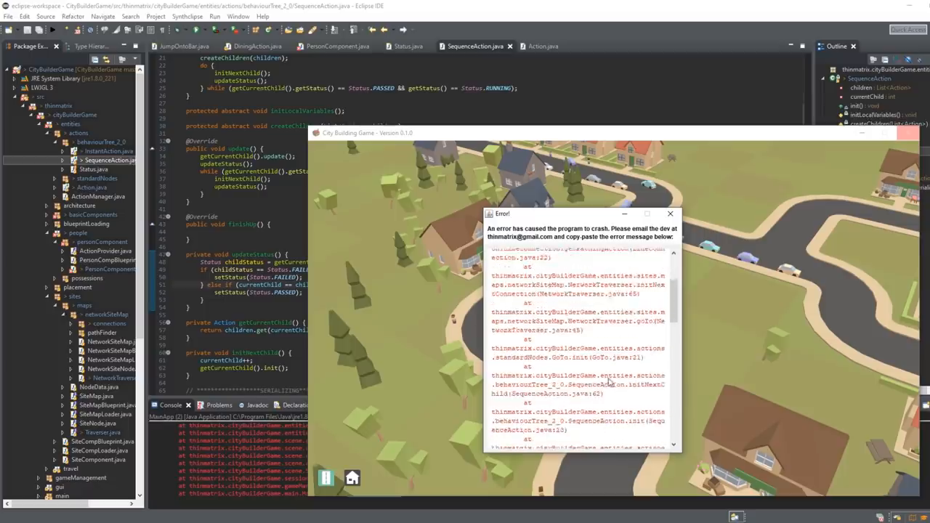
scroll(down, 3)
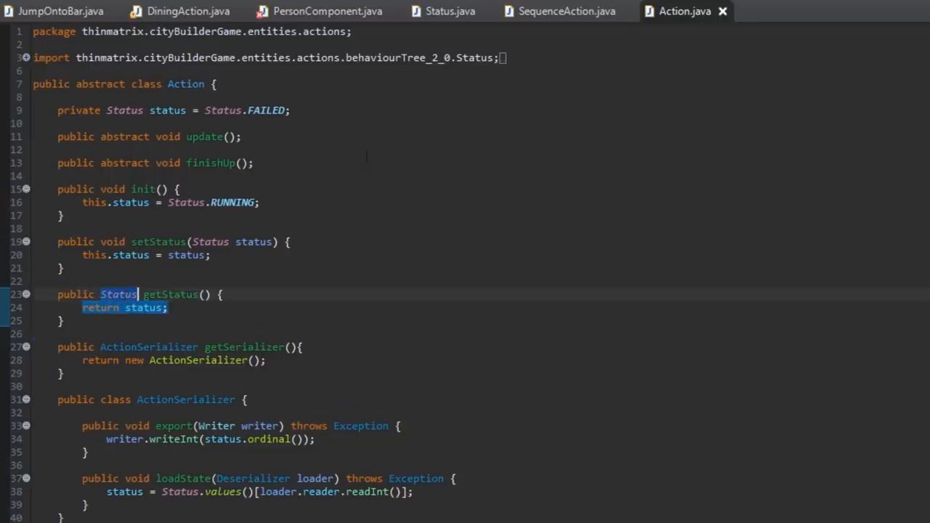
- Highlight the PASSED and FAILED values in Status.java, then view SequenceAction.java from the top
click(445, 12)
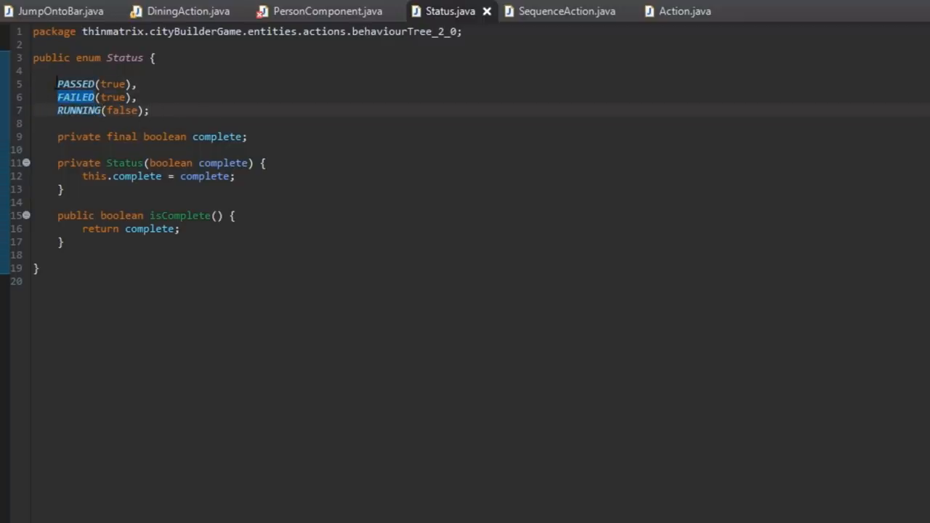
drag(58, 83, 138, 97)
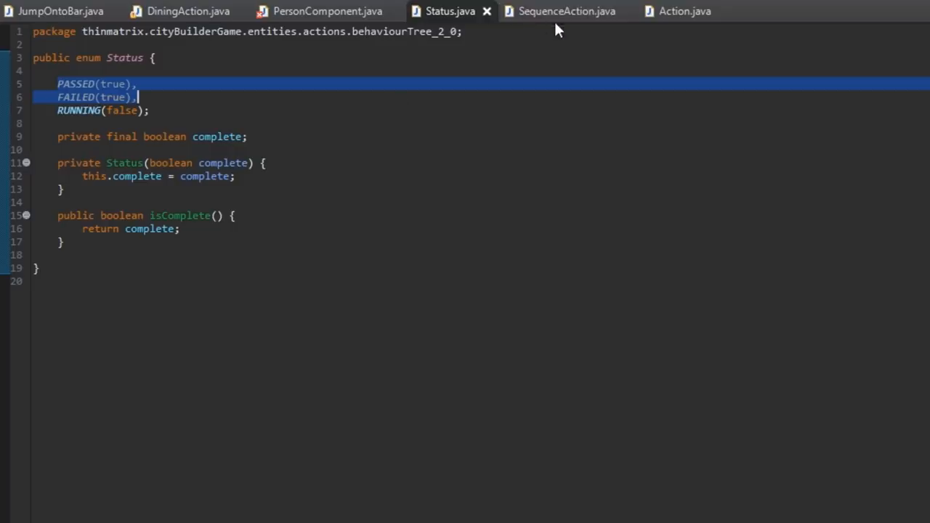
click(567, 12)
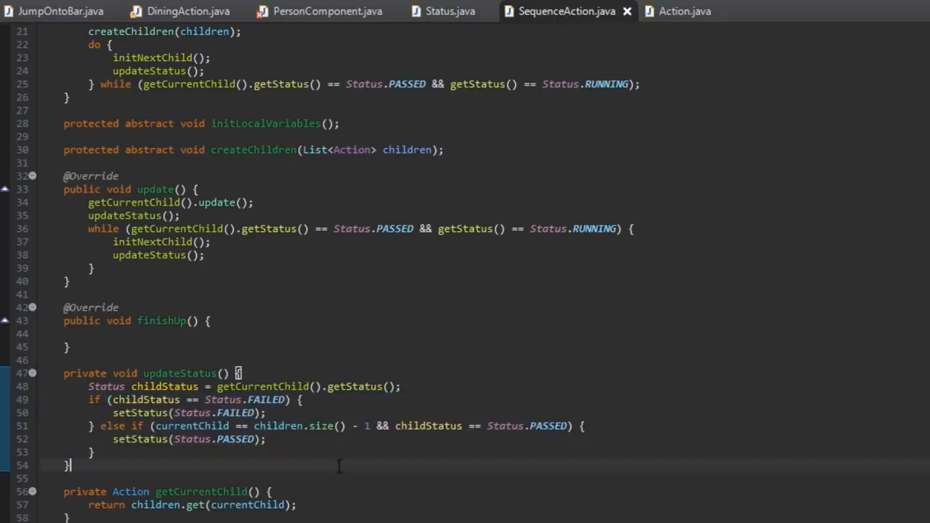
mouse_move(764, 305)
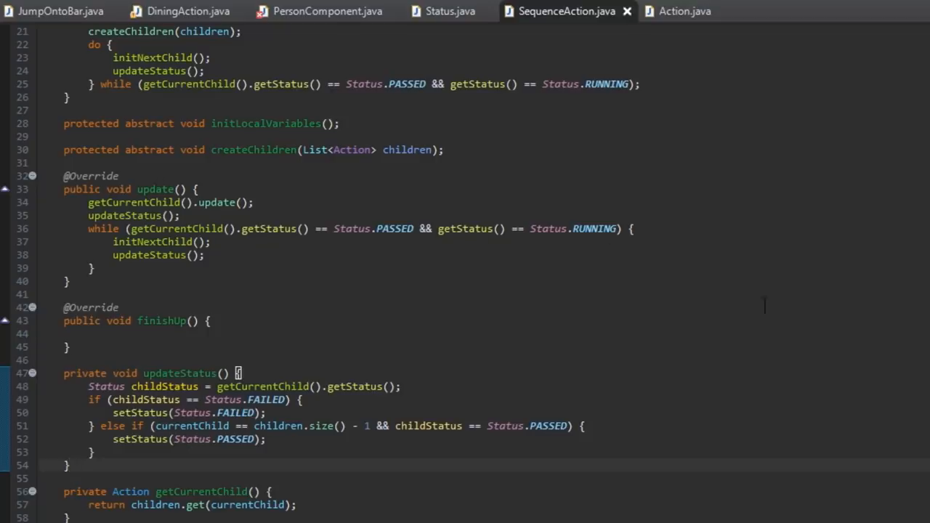
mouse_move(346, 461)
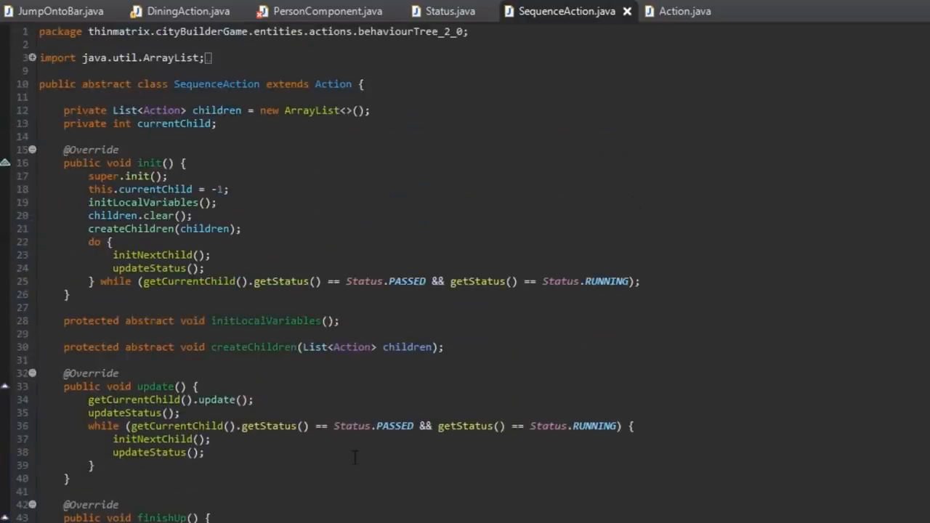
scroll(down, 3)
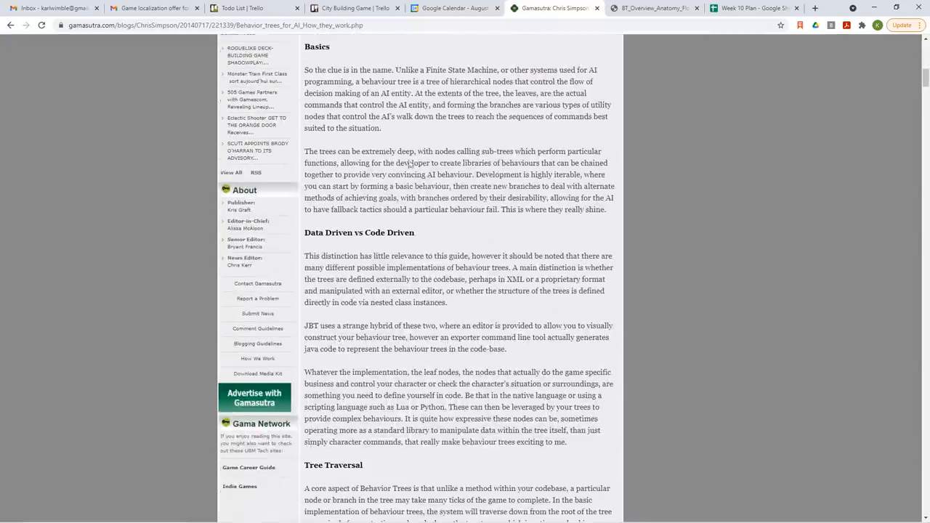
- Scroll the behaviour trees article down through the Composite, Decorator and Leaf sections to Composite Nodes
scroll(down, 3)
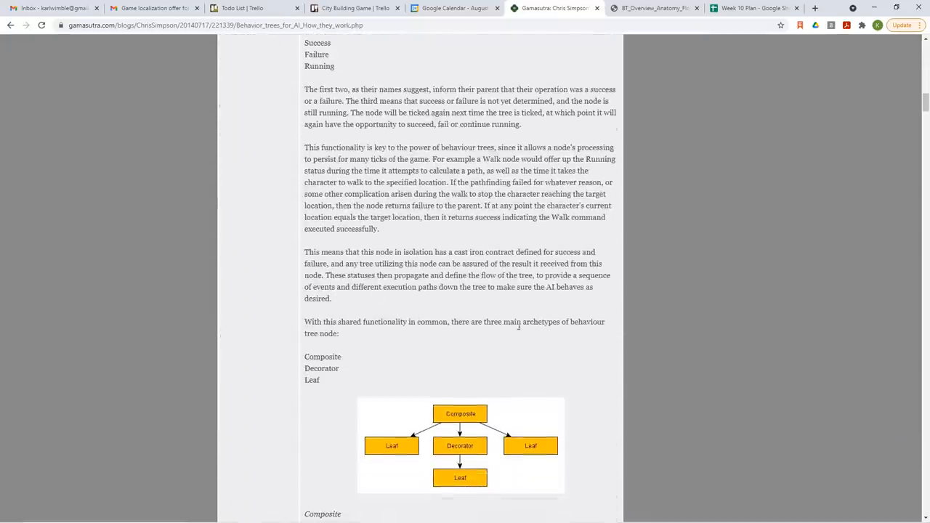
scroll(down, 3)
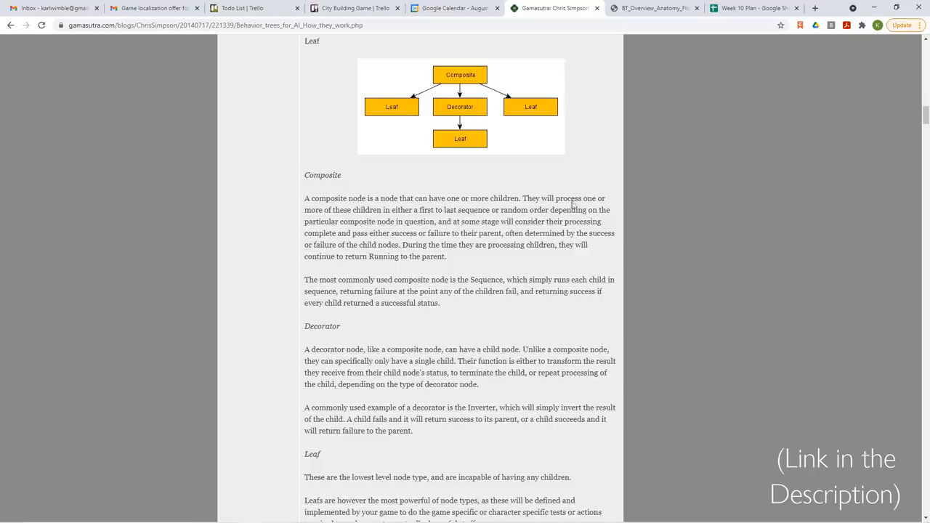
scroll(down, 3)
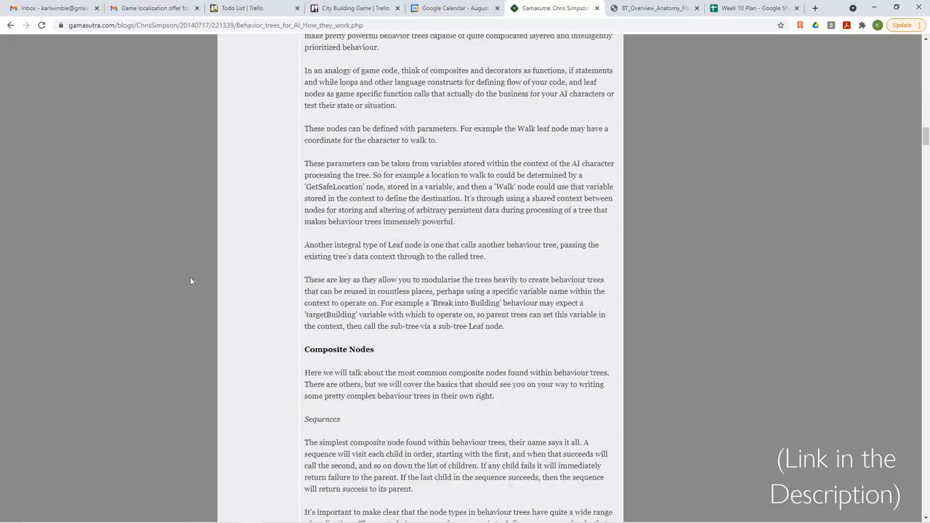